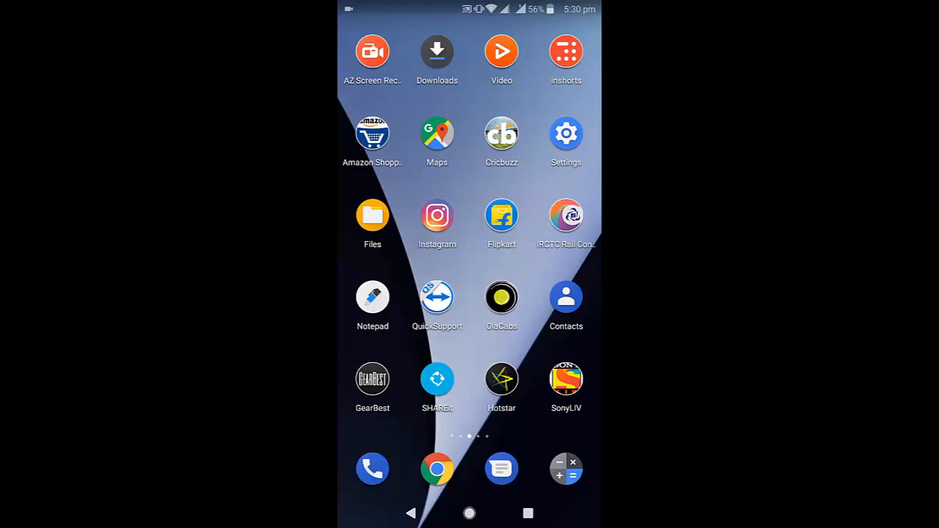
- Swipe left twice to the last home screen page showing the Drive app
{"action": "scroll", "scroll_direction": "left", "scroll_amount": 3}
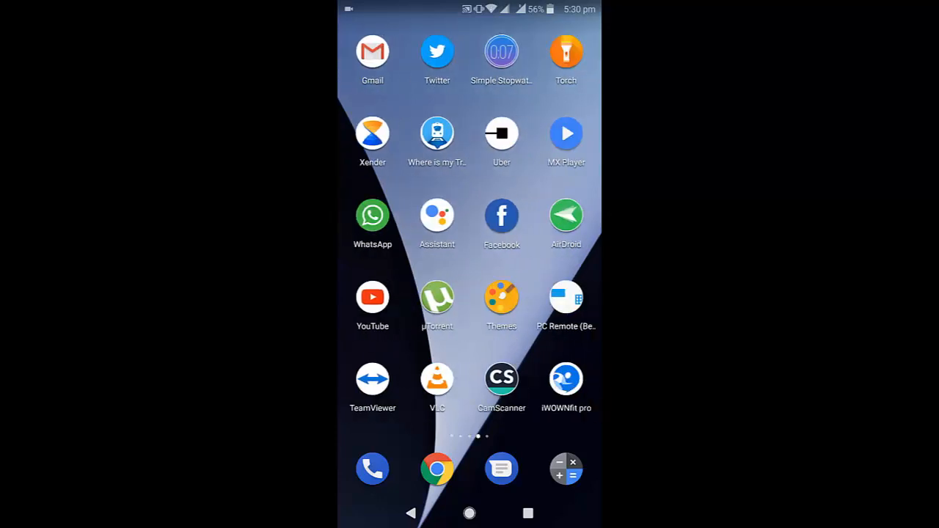
{"action": "scroll", "scroll_direction": "left", "scroll_amount": 3}
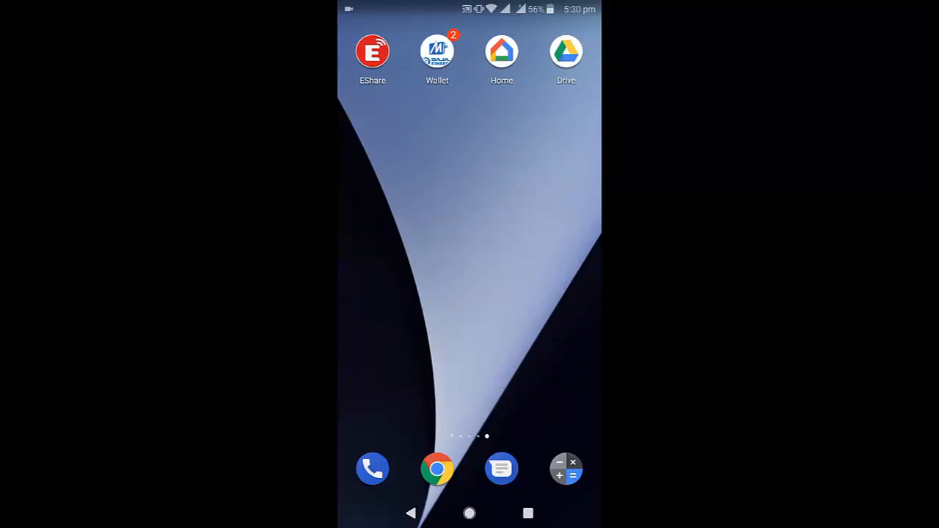
- Launch Drive and allow it access to photos, media and files
{"action": "left_click", "coordinate": [565, 51]}
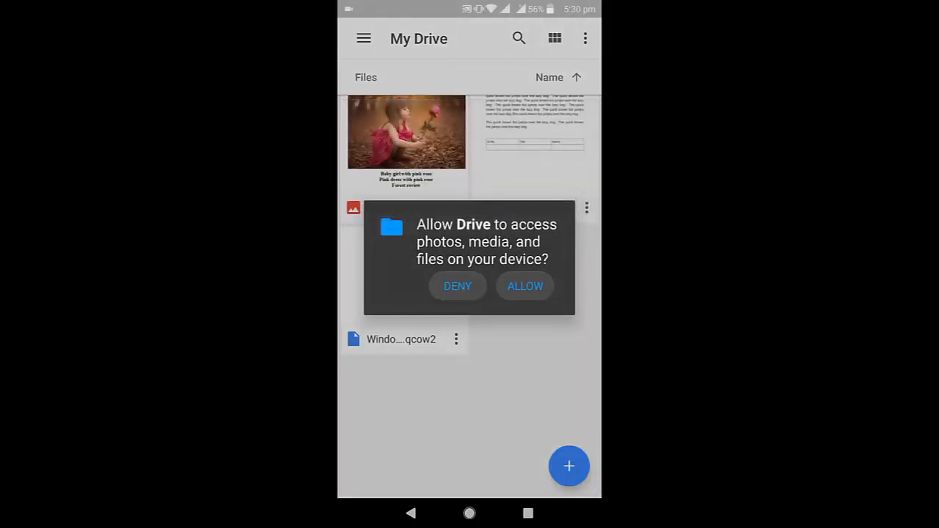
{"action": "left_click", "coordinate": [524, 286]}
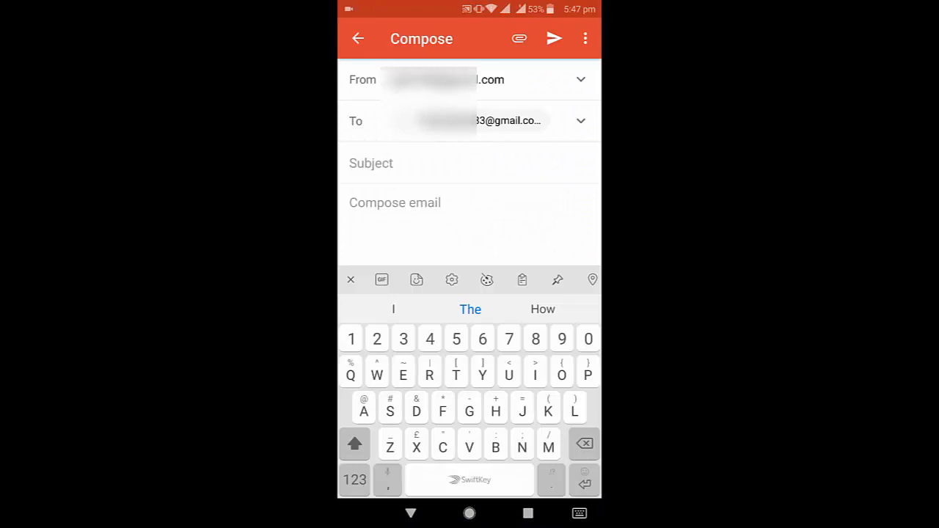
- Insert VID_20181117_201435.mp4 from the My video folder in Drive
{"action": "left_click", "coordinate": [395, 202]}
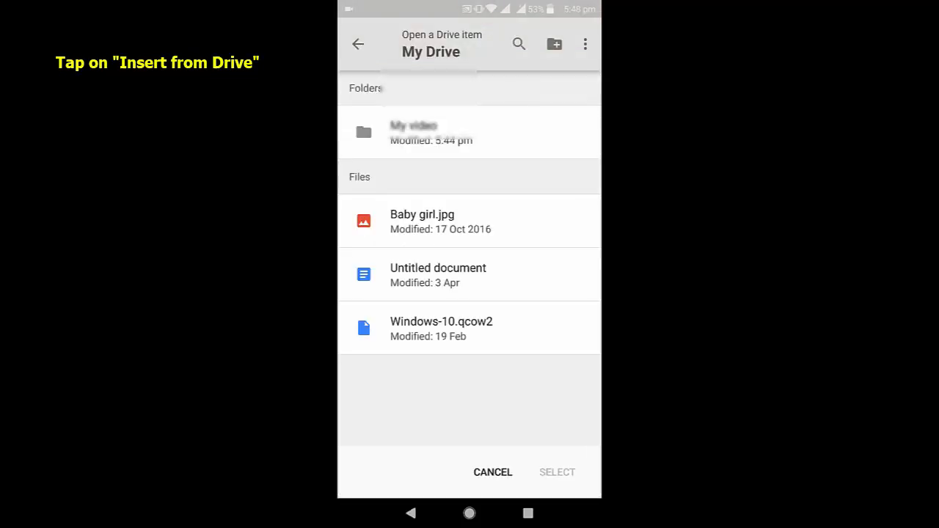
{"action": "left_click", "coordinate": [469, 133]}
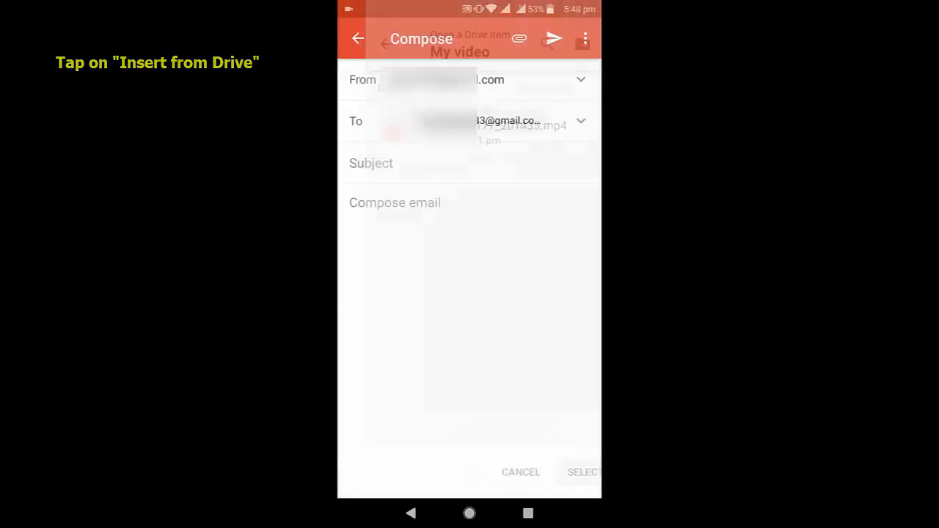
{"action": "left_click", "coordinate": [583, 472]}
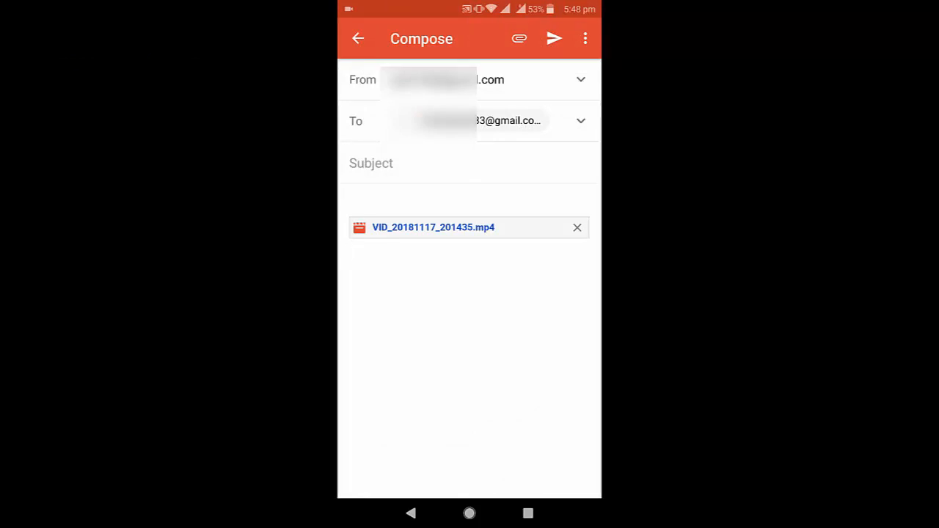
- Send the email with recipients allowed to view, then show the video's options menu
{"action": "left_click", "coordinate": [553, 39]}
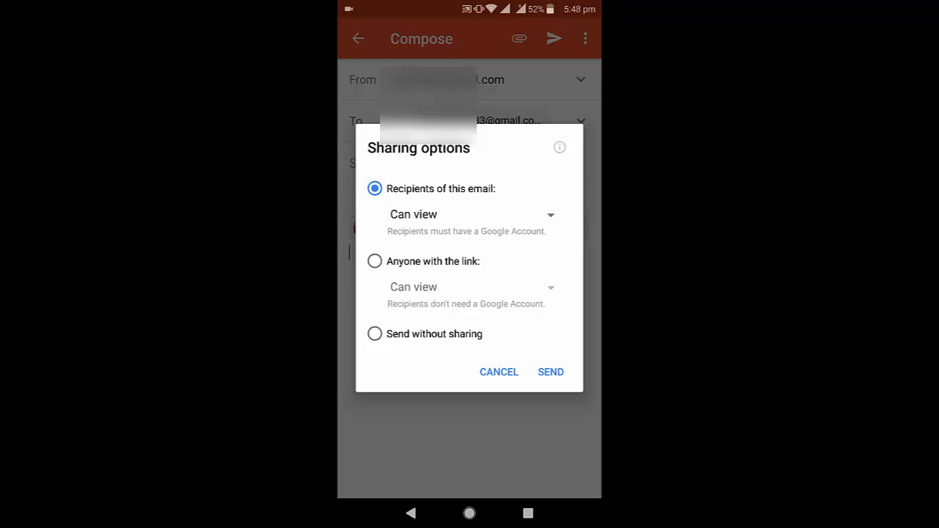
{"action": "left_click", "coordinate": [550, 372]}
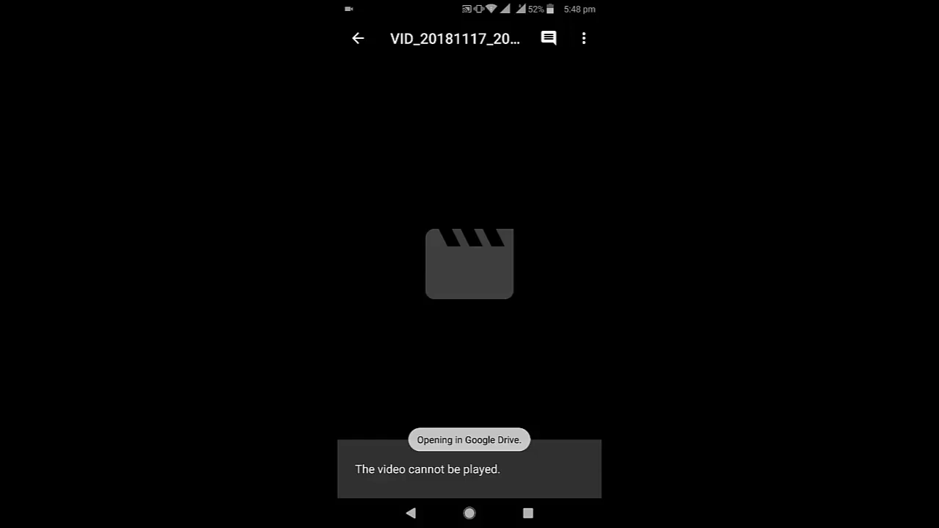
{"action": "left_click", "coordinate": [583, 38]}
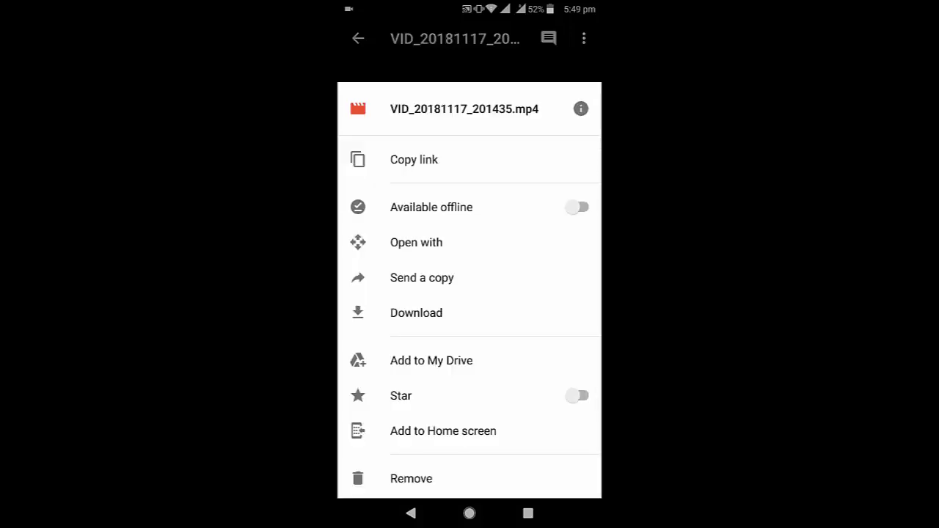